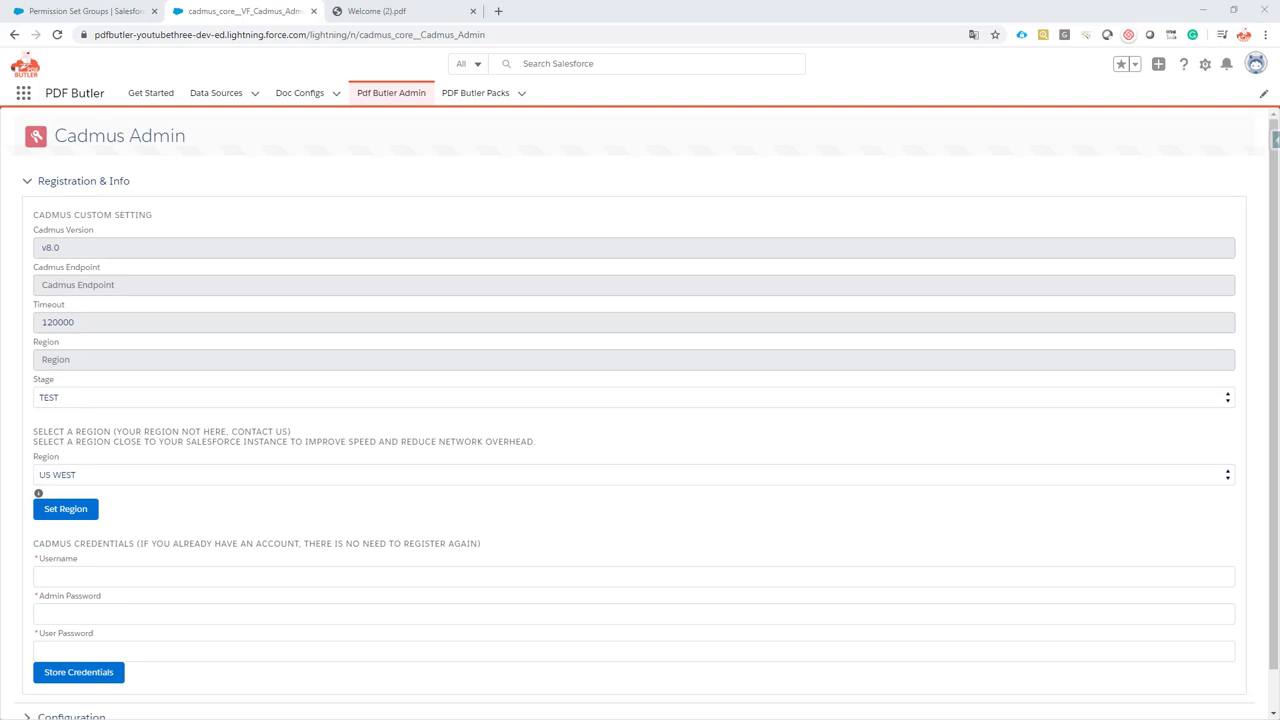
{"action": "mouse_move", "coordinate": [45, 387]}
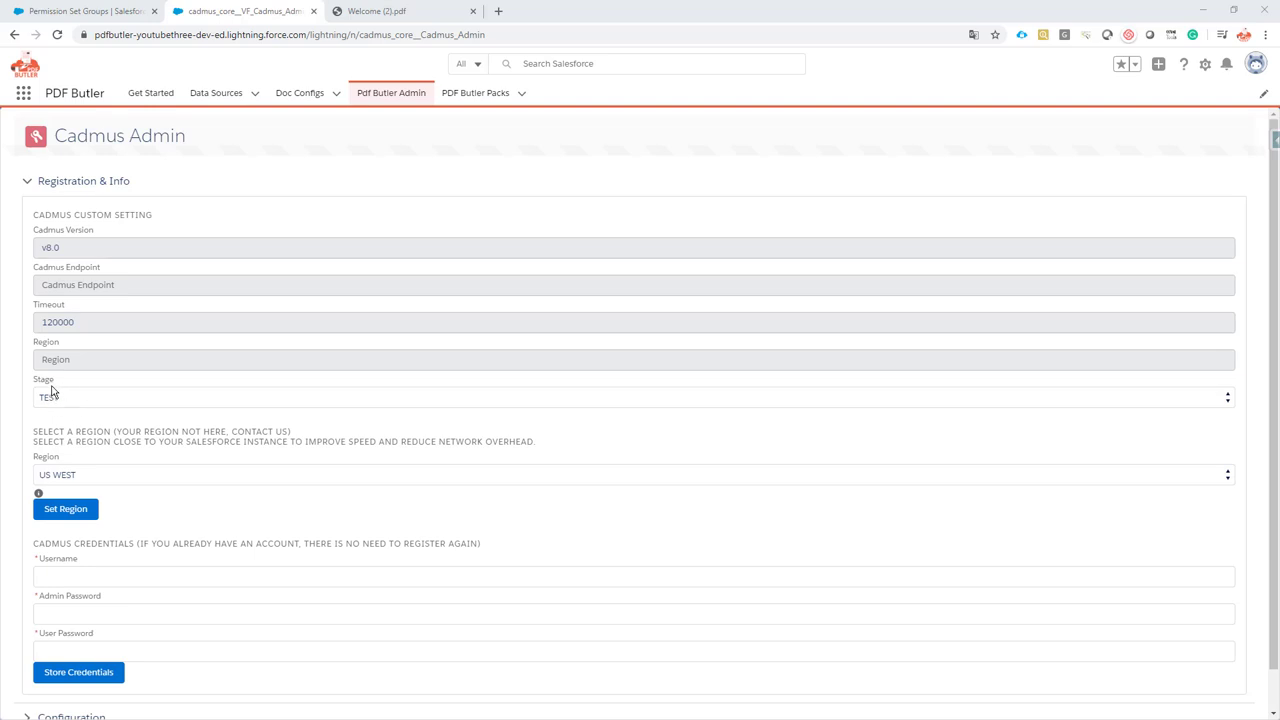
{"action": "mouse_move", "coordinate": [55, 400]}
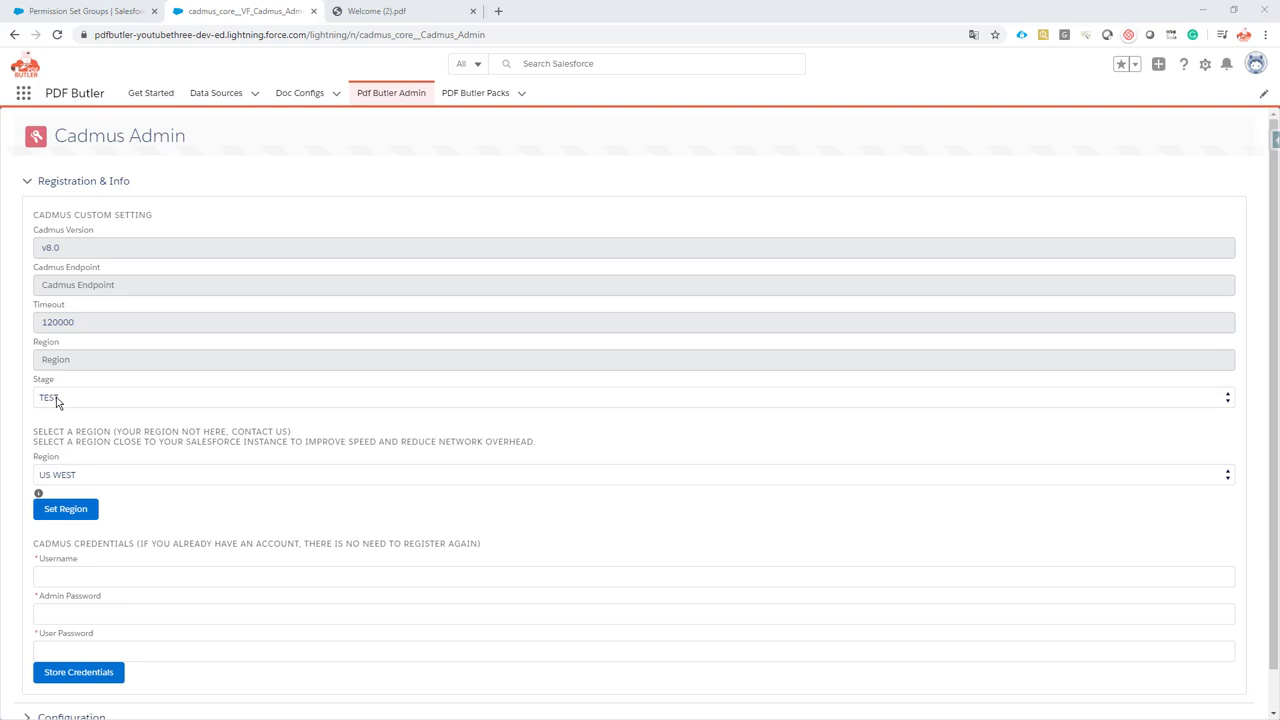
{"action": "mouse_move", "coordinate": [80, 400]}
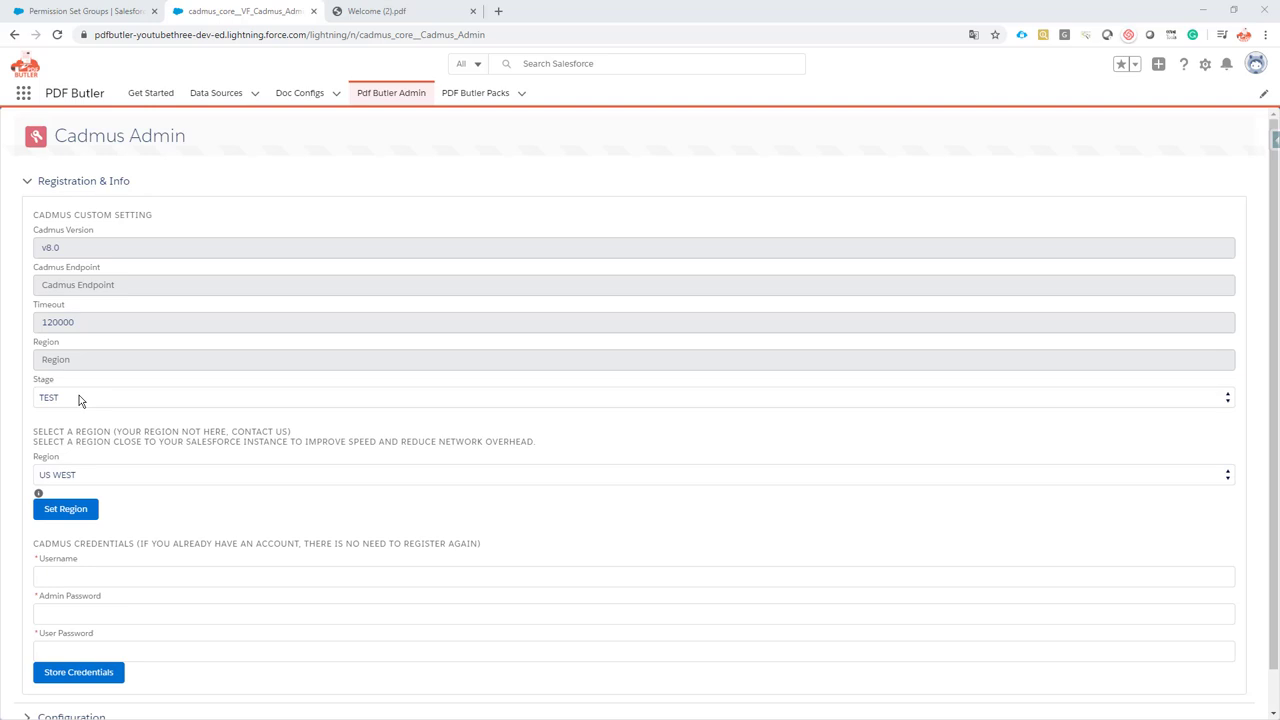
{"action": "mouse_move", "coordinate": [445, 172]}
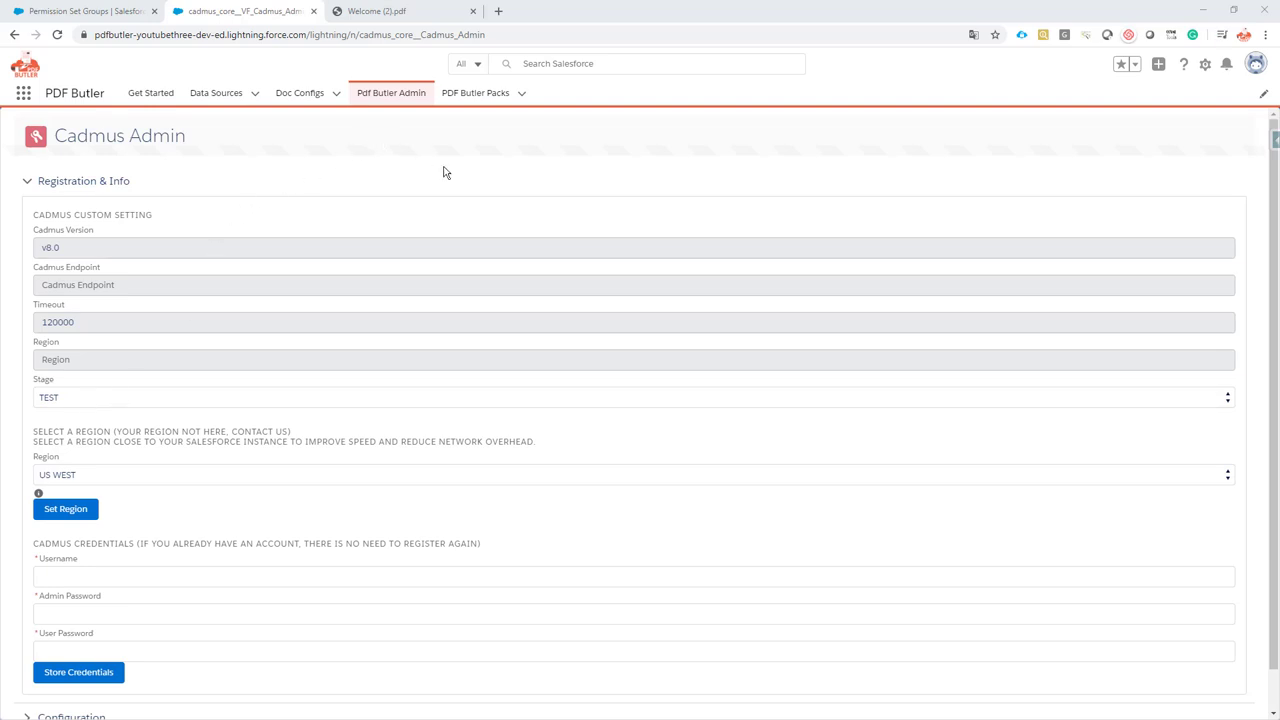
{"action": "mouse_move", "coordinate": [253, 217]}
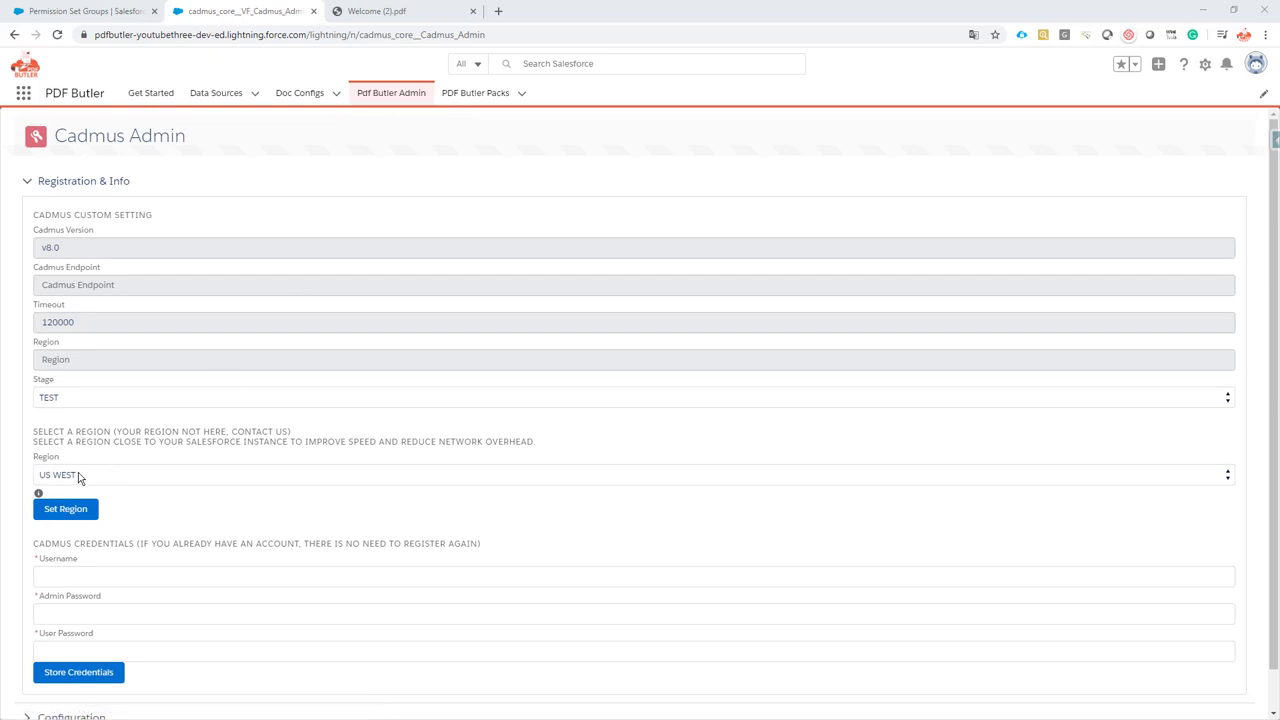
Step: Apply the EU CENTRAL region (EU1, eu1.pdfbutler.com) and scroll to Cadmus Credentials
{"action": "left_click", "coordinate": [633, 474]}
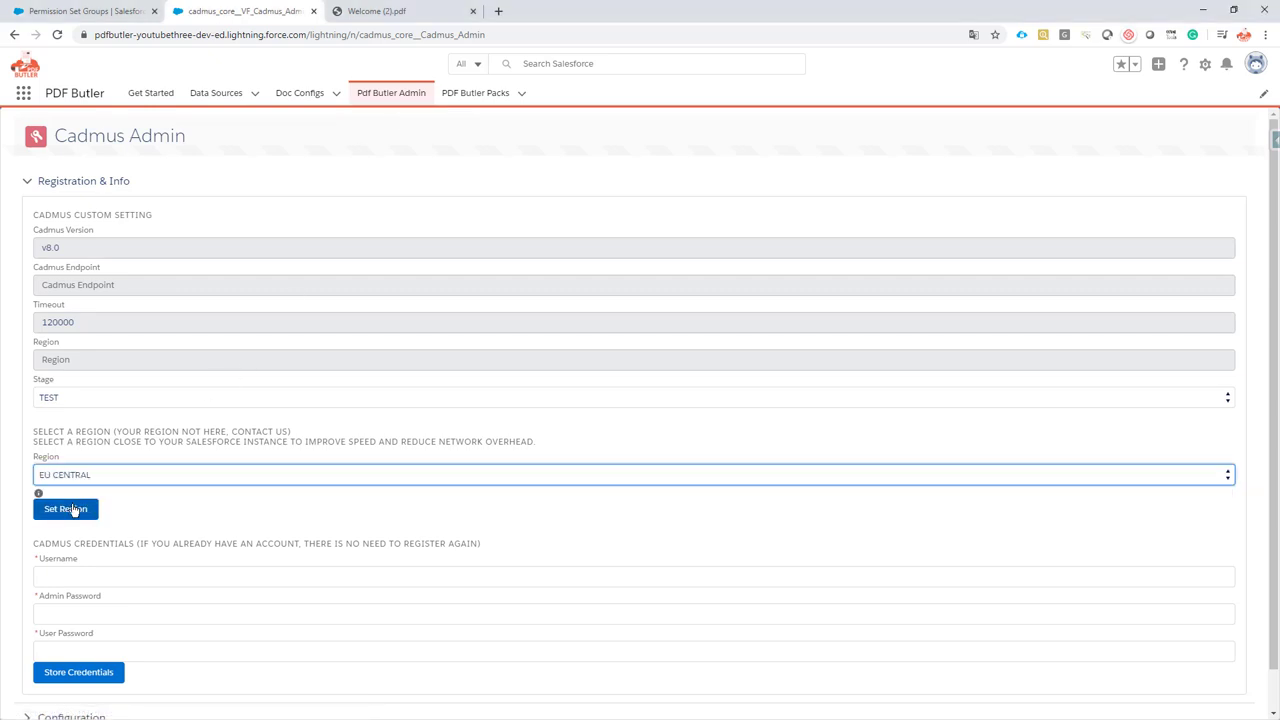
{"action": "left_click", "coordinate": [65, 509]}
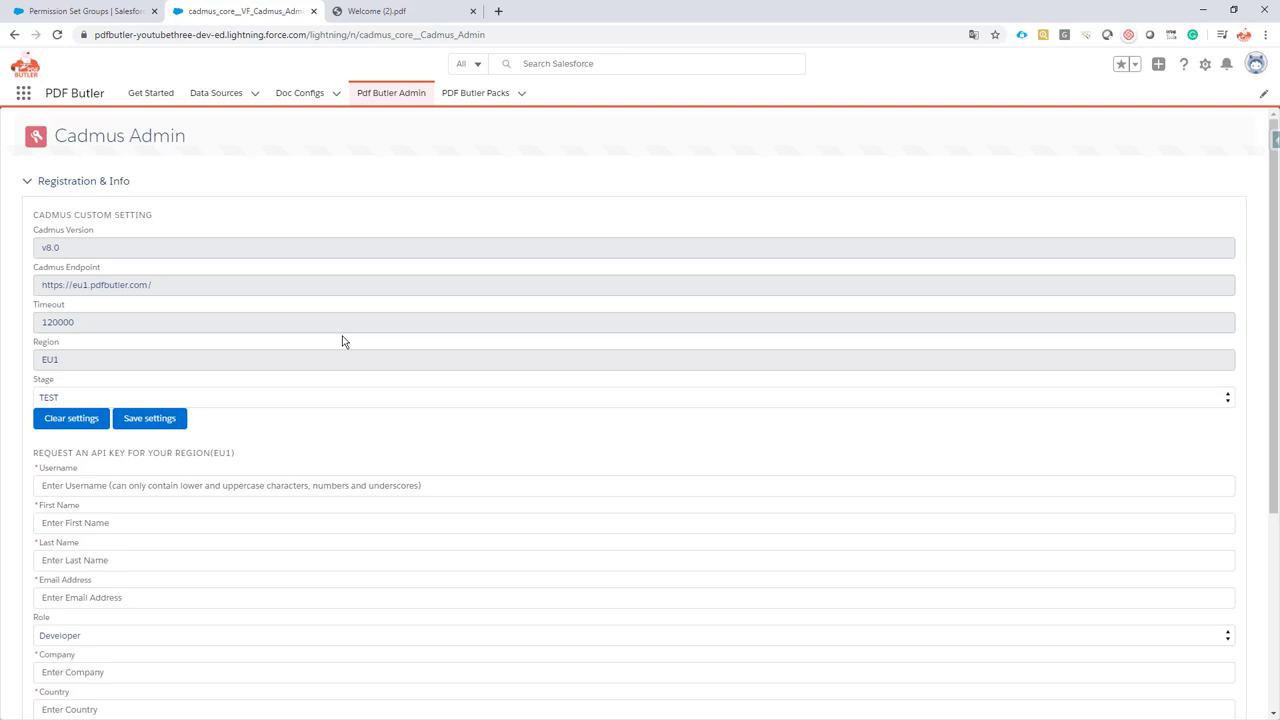
{"action": "scroll", "scroll_direction": "down", "scroll_amount": 3}
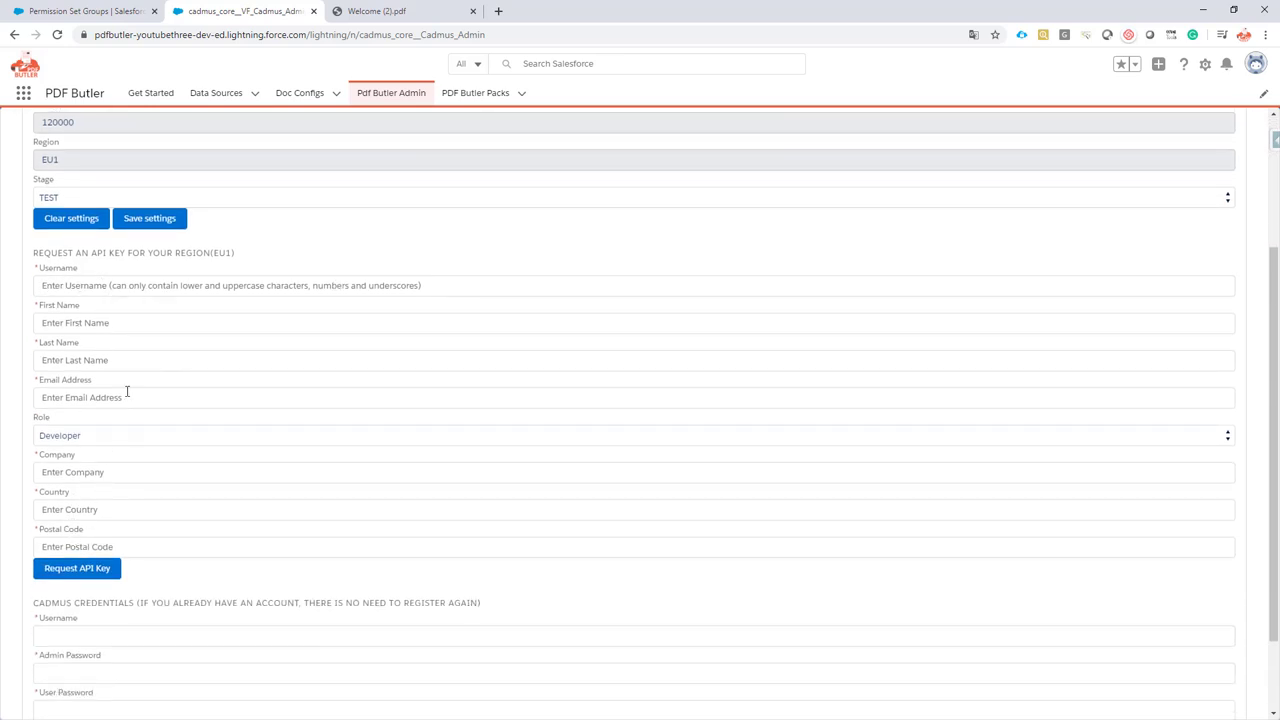
{"action": "scroll", "scroll_direction": "down", "scroll_amount": 3}
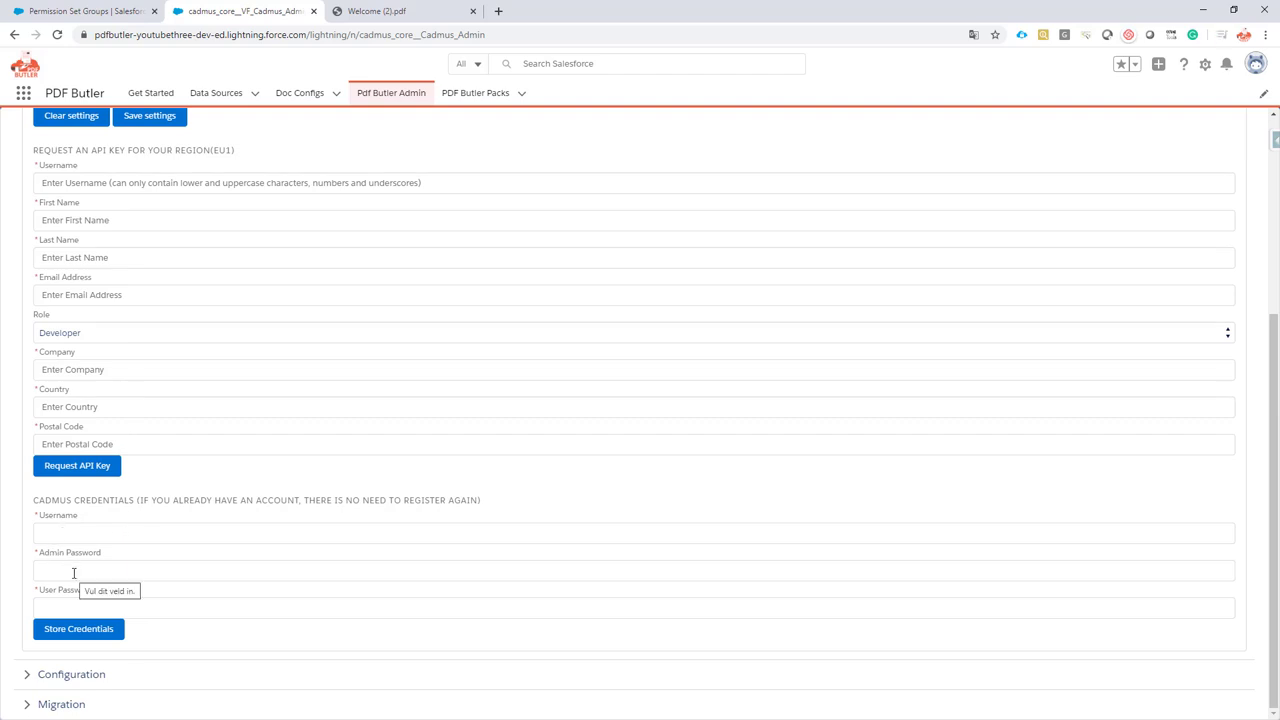
{"action": "mouse_move", "coordinate": [390, 125]}
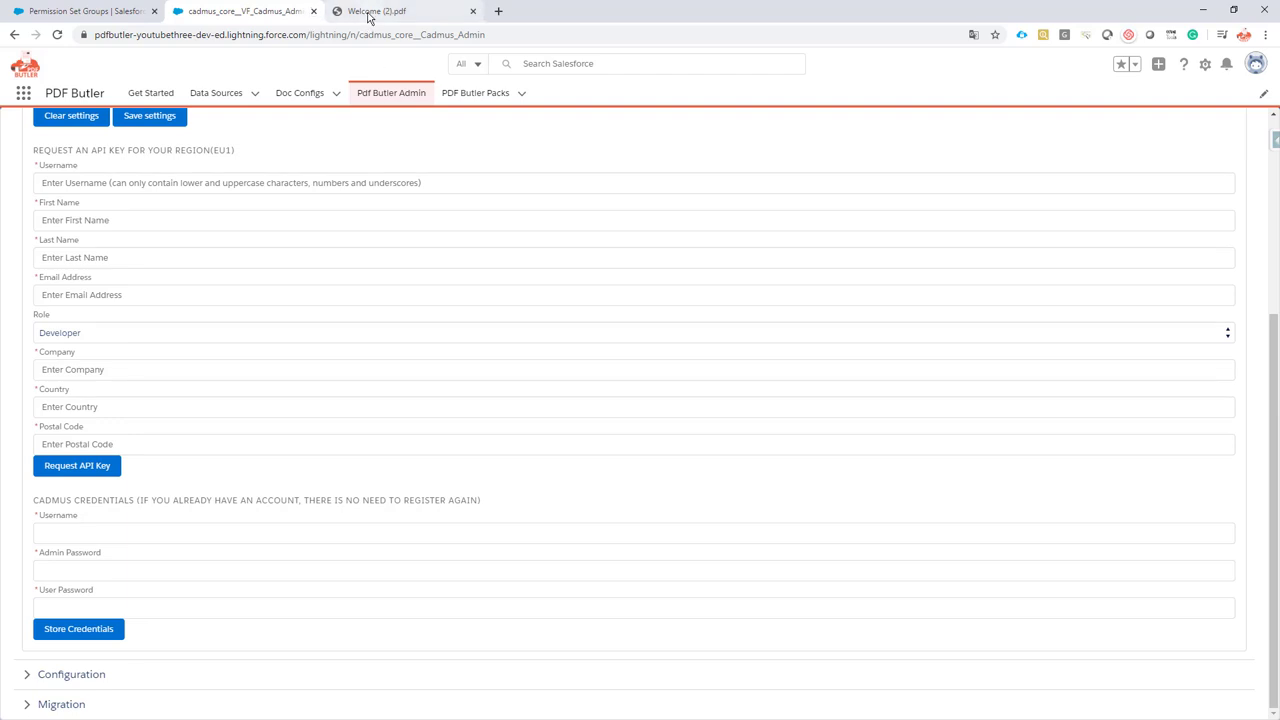
Step: Show the Welcome (2).pdf tab listing the PDF Butler username and passwords
{"action": "left_click", "coordinate": [400, 11]}
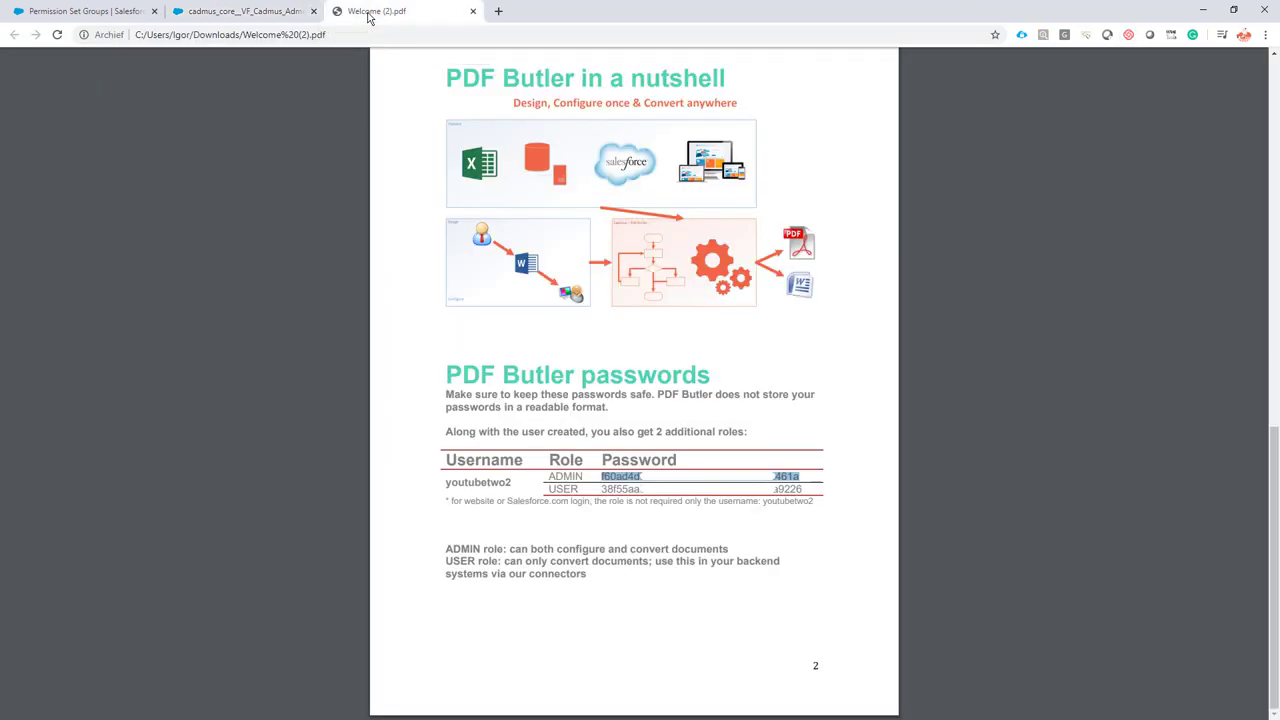
{"action": "mouse_move", "coordinate": [430, 280]}
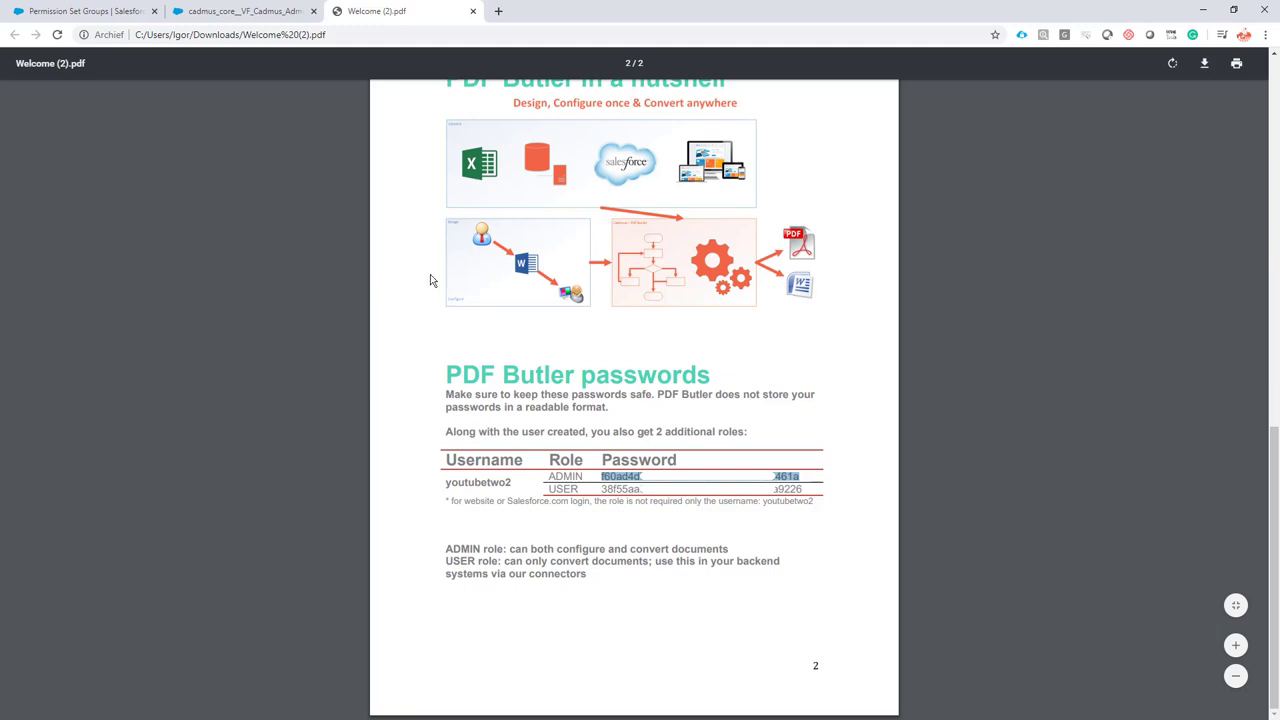
{"action": "mouse_move", "coordinate": [470, 196]}
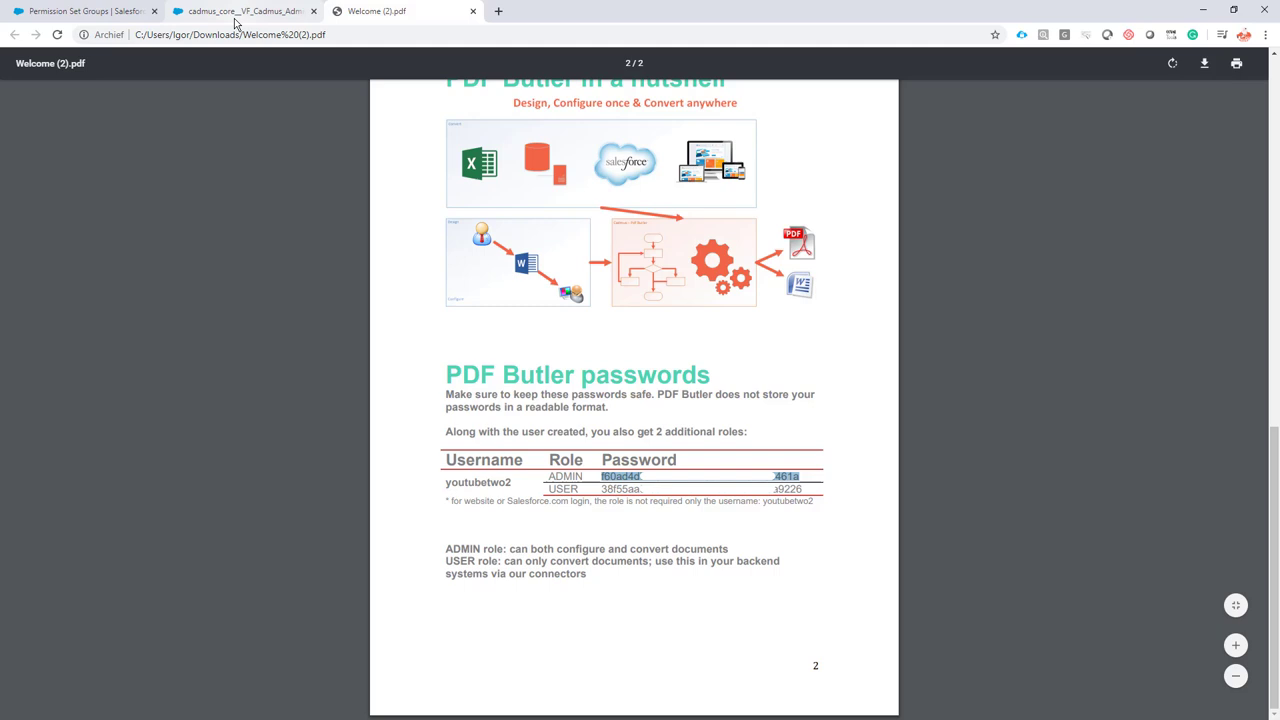
Step: Enter username youtubetwo2 in Cadmus Credentials, then reopen the welcome PDF for the passwords
{"action": "left_click", "coordinate": [245, 11]}
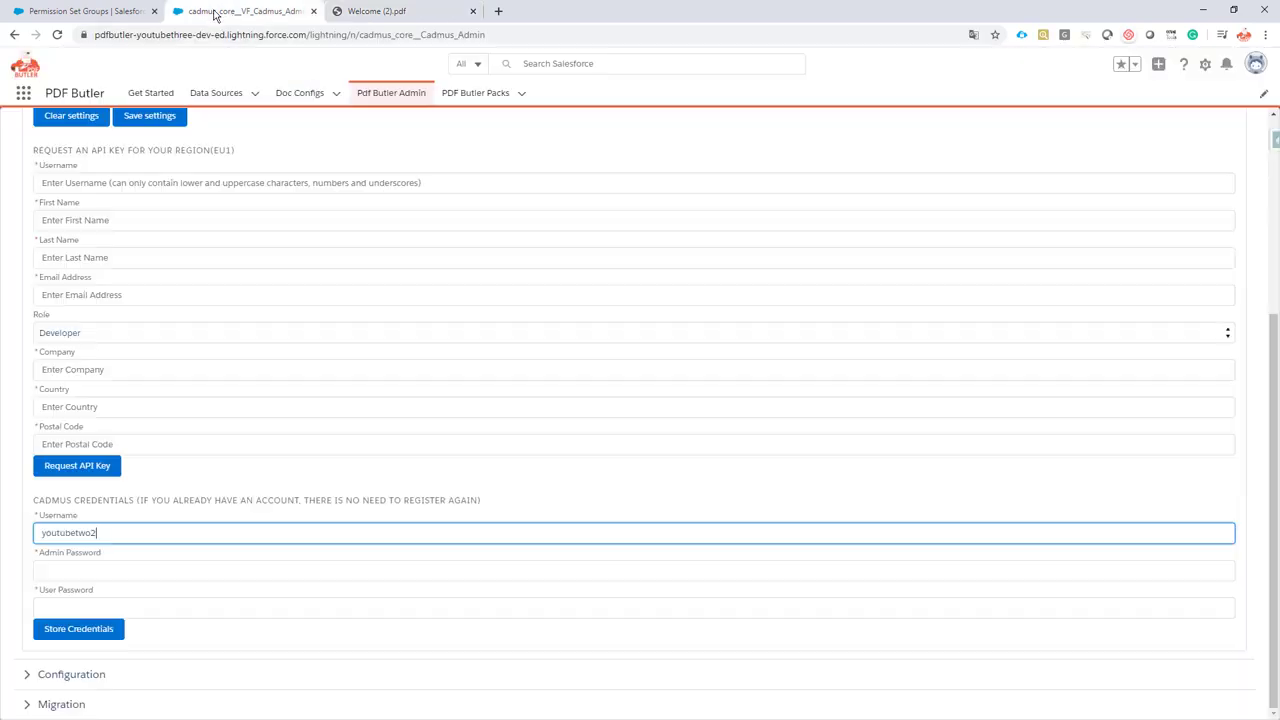
{"action": "left_click", "coordinate": [634, 570]}
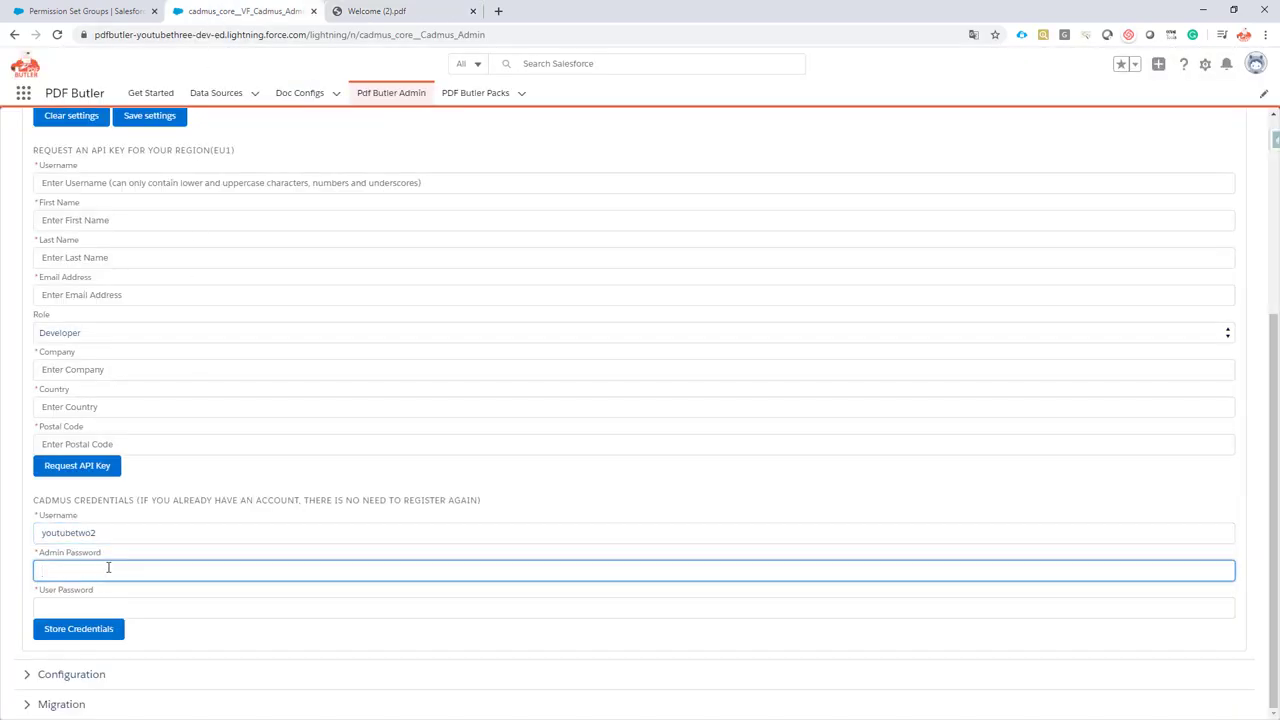
{"action": "left_click", "coordinate": [400, 11]}
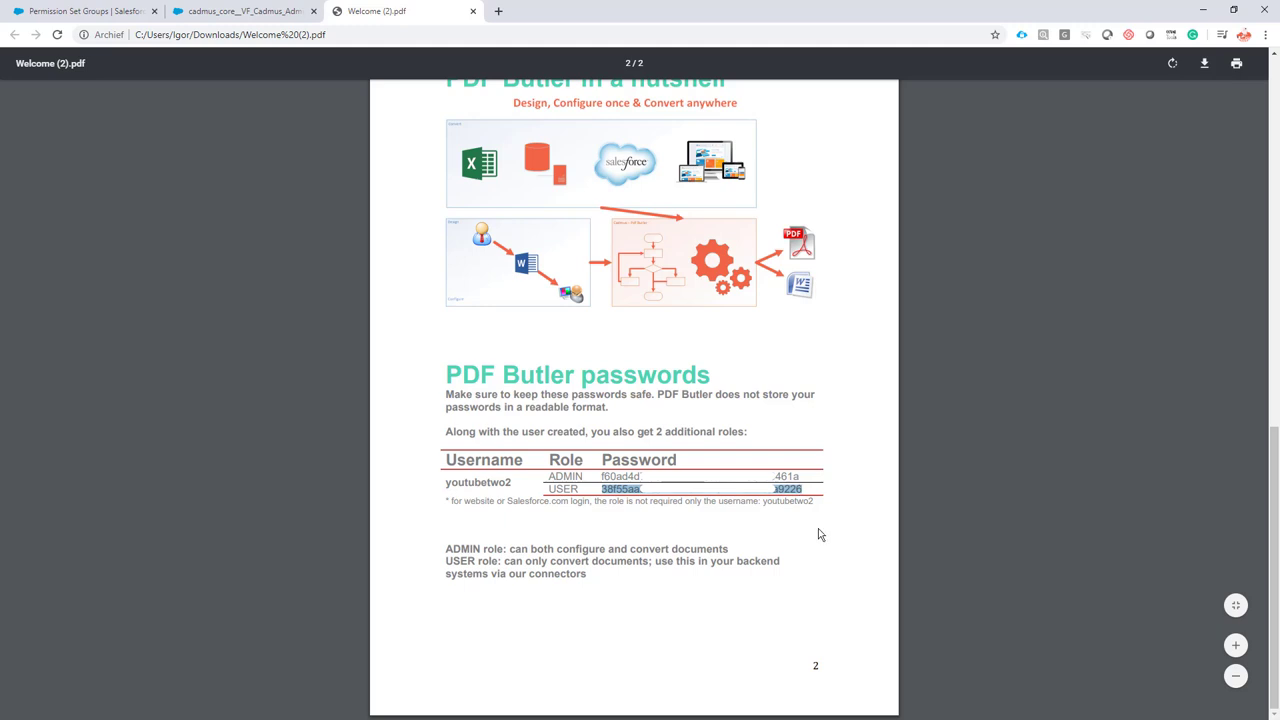
{"action": "mouse_move", "coordinate": [780, 533]}
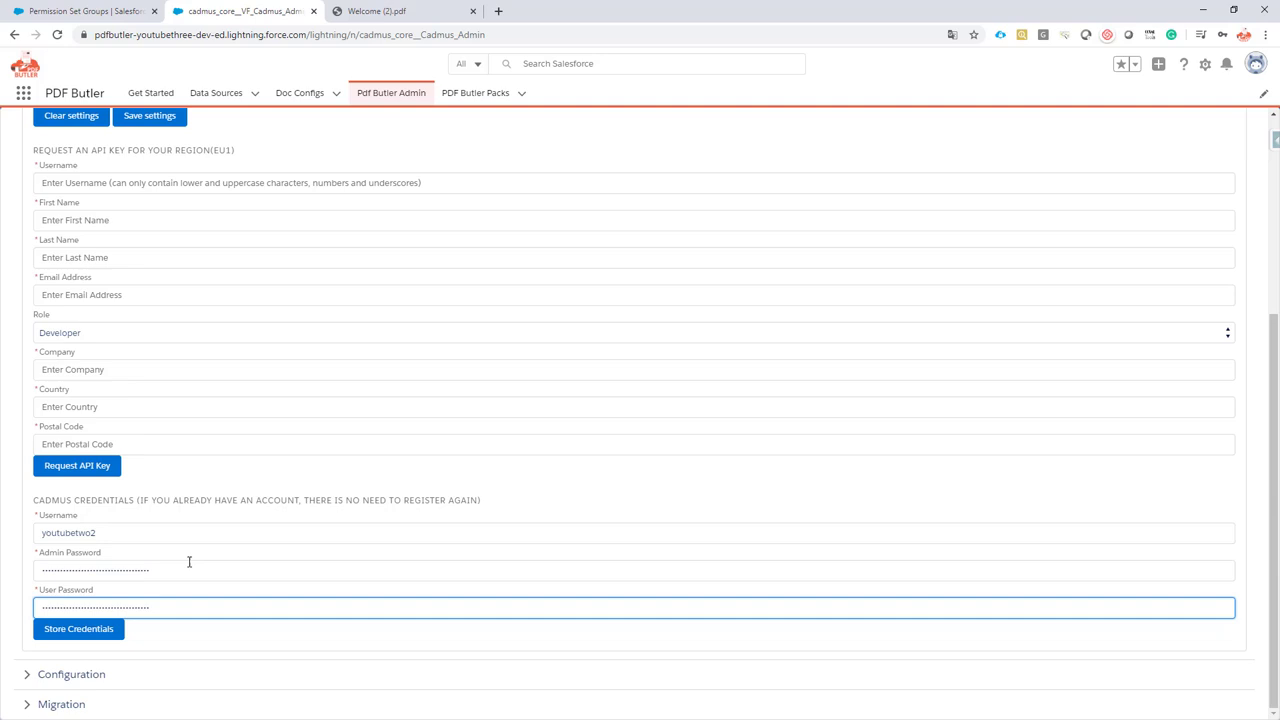
{"action": "mouse_move", "coordinate": [124, 562]}
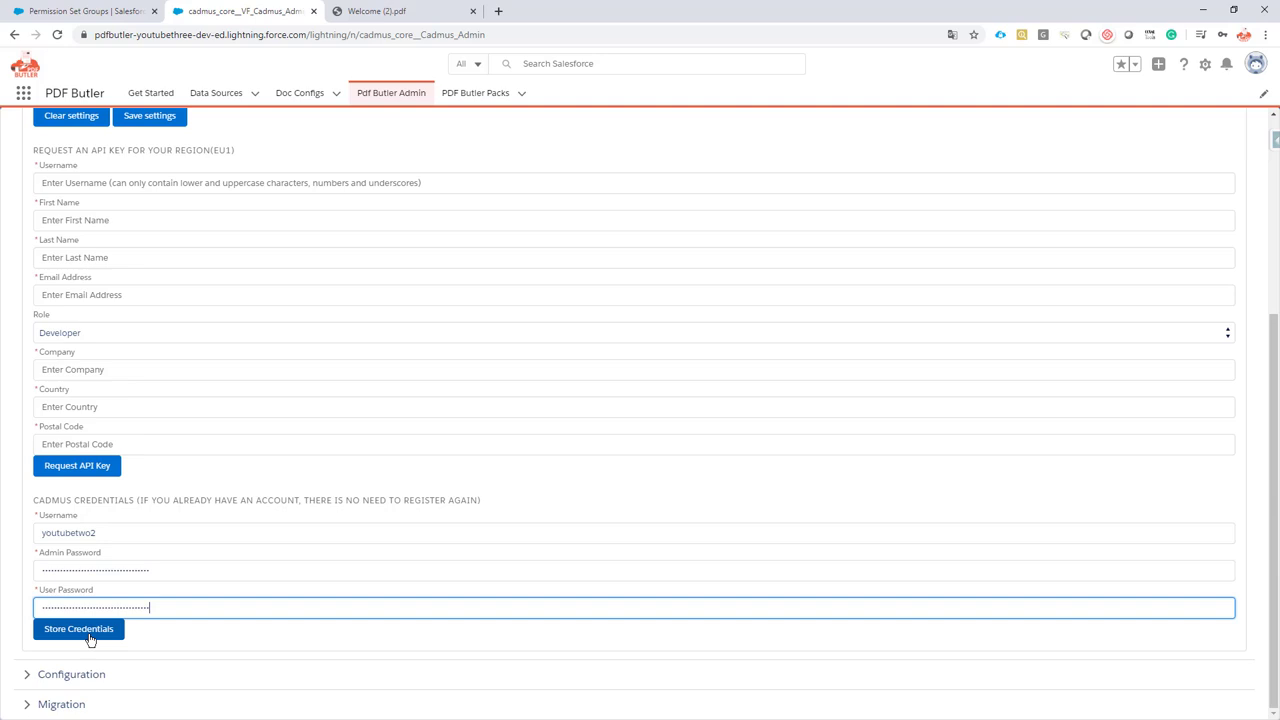
Step: Store the Cadmus credentials and dismiss the success alert
{"action": "left_click", "coordinate": [78, 628]}
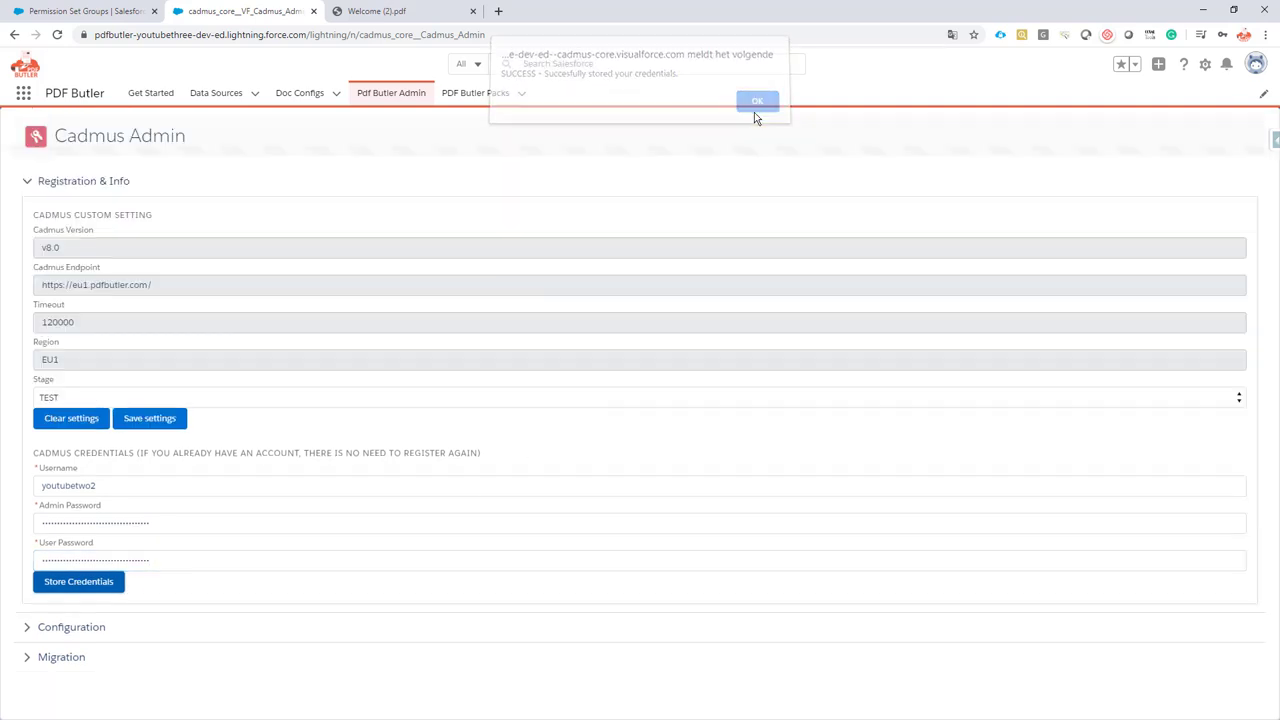
{"action": "left_click", "coordinate": [757, 100]}
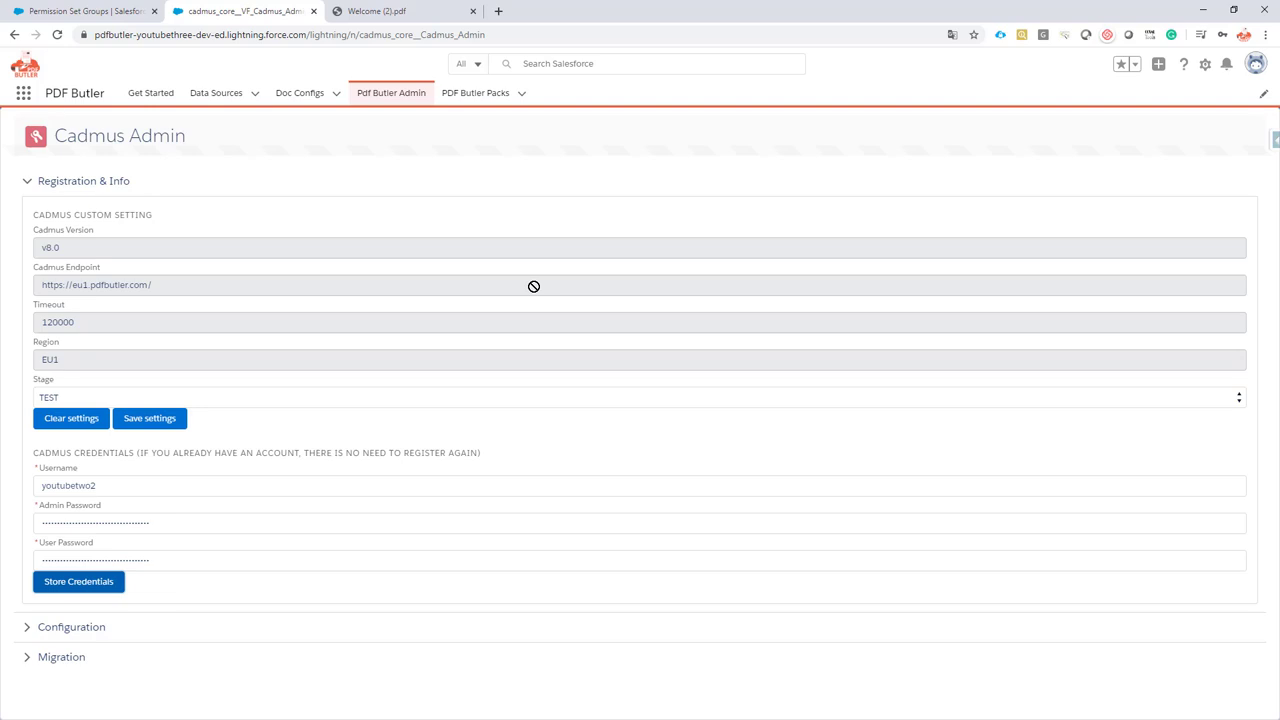